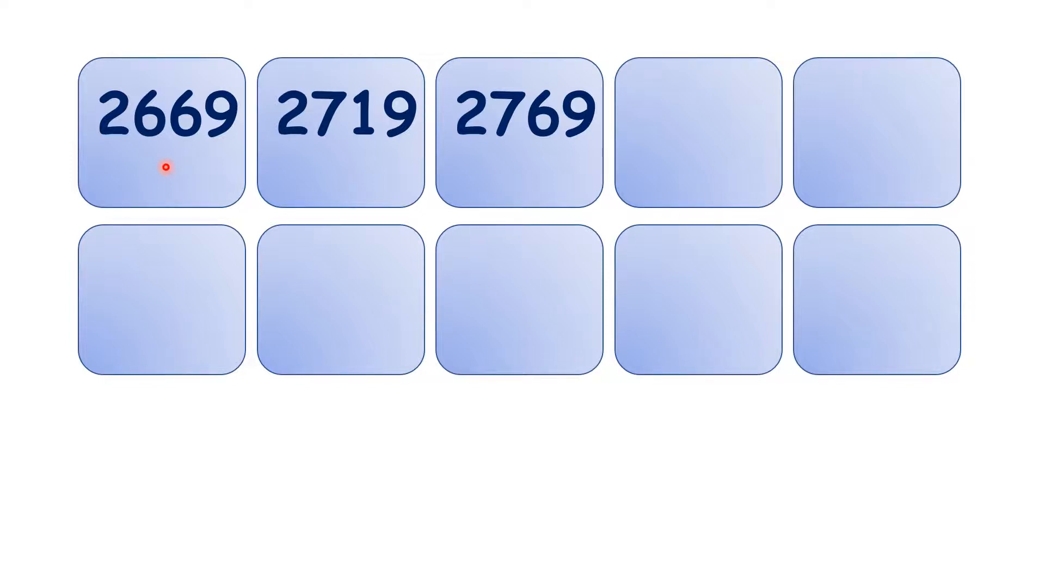
mouse_move(350, 158)
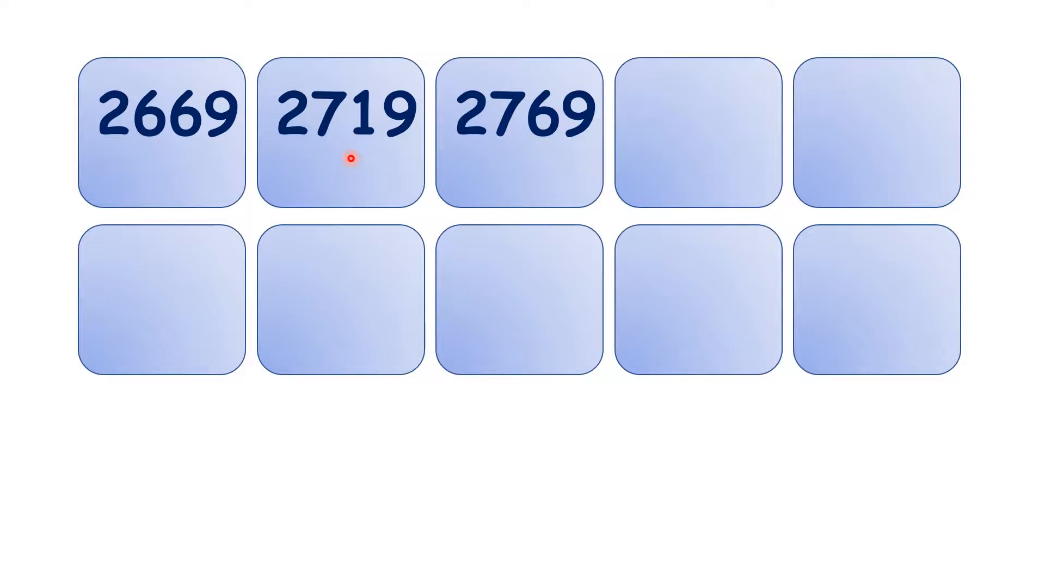
mouse_move(529, 157)
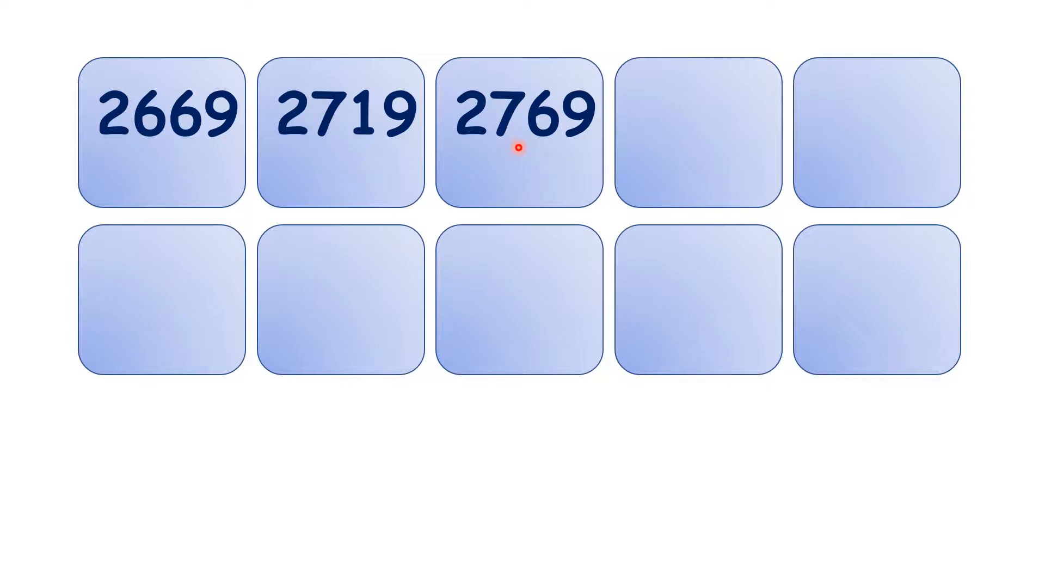
mouse_move(548, 189)
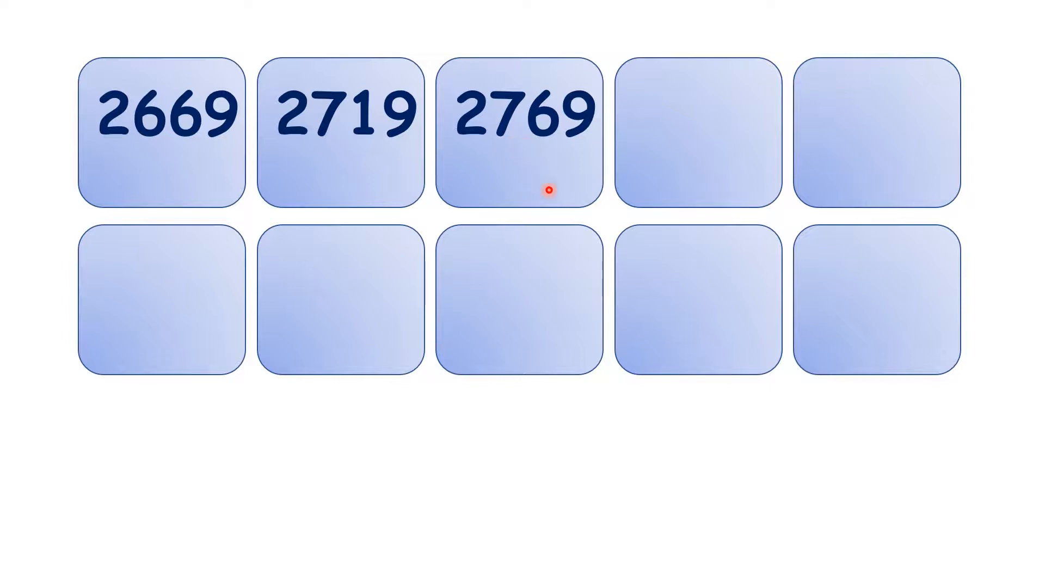
mouse_move(692, 168)
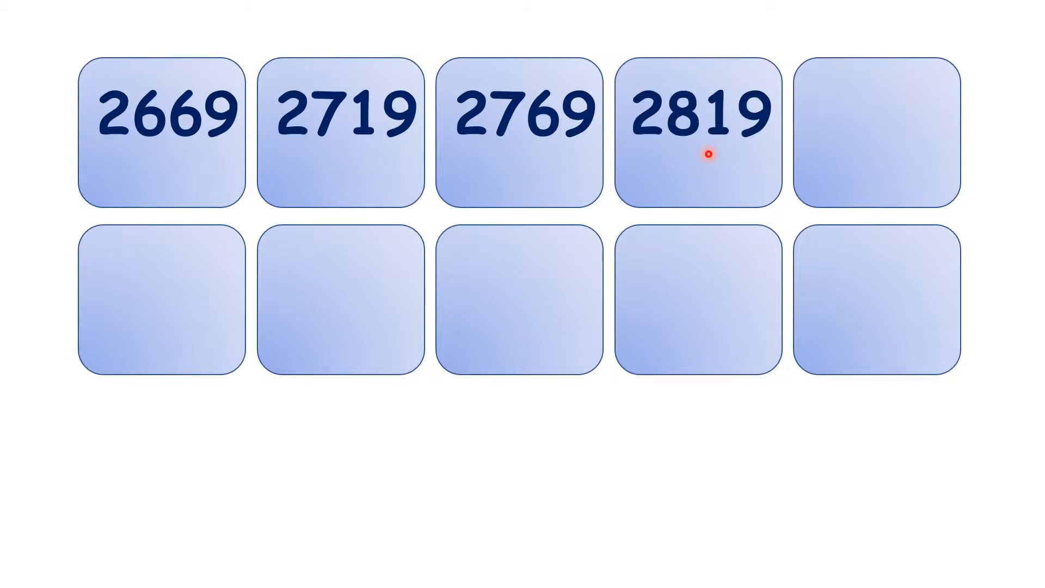
mouse_move(874, 166)
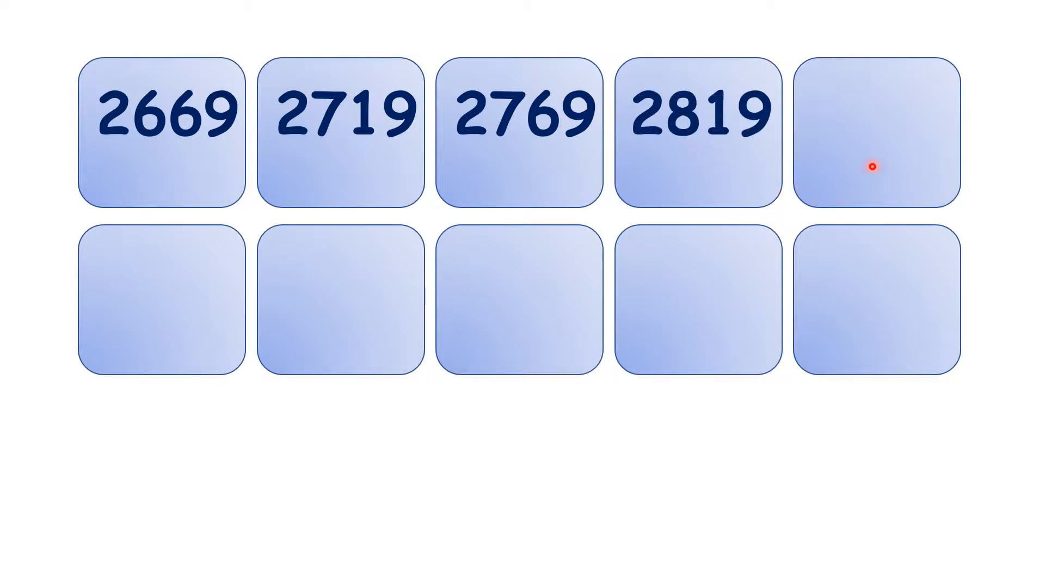
mouse_move(888, 142)
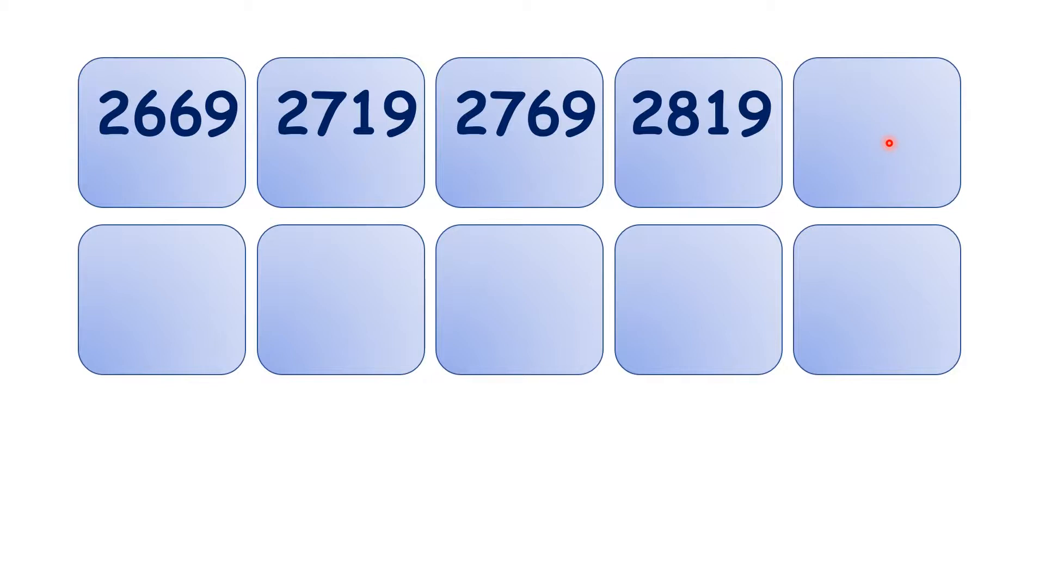
Step: Reveal the remaining tile numbers 2869 through 3119 in the slideshow
left_click(887, 142)
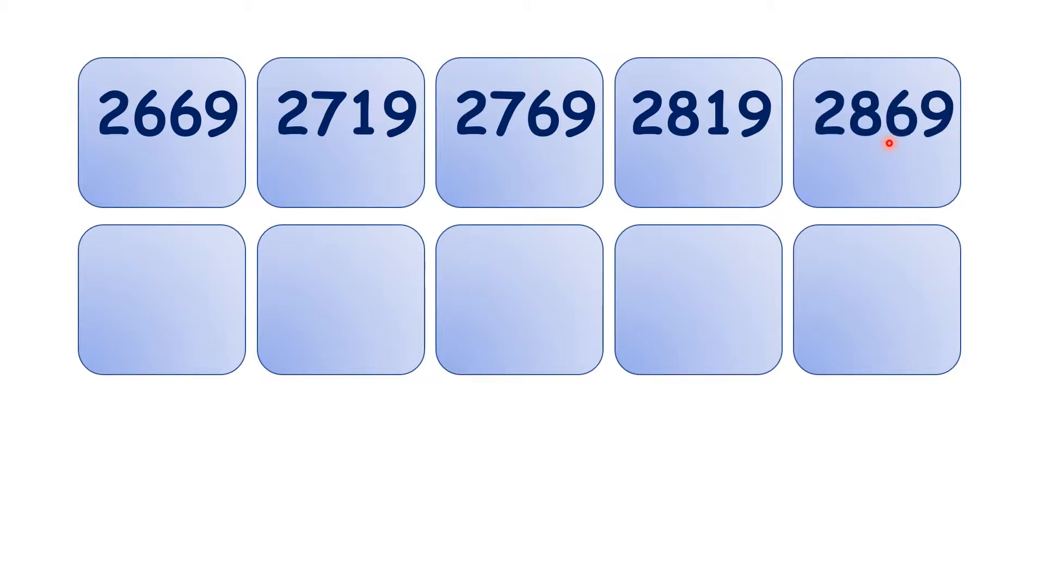
mouse_move(377, 321)
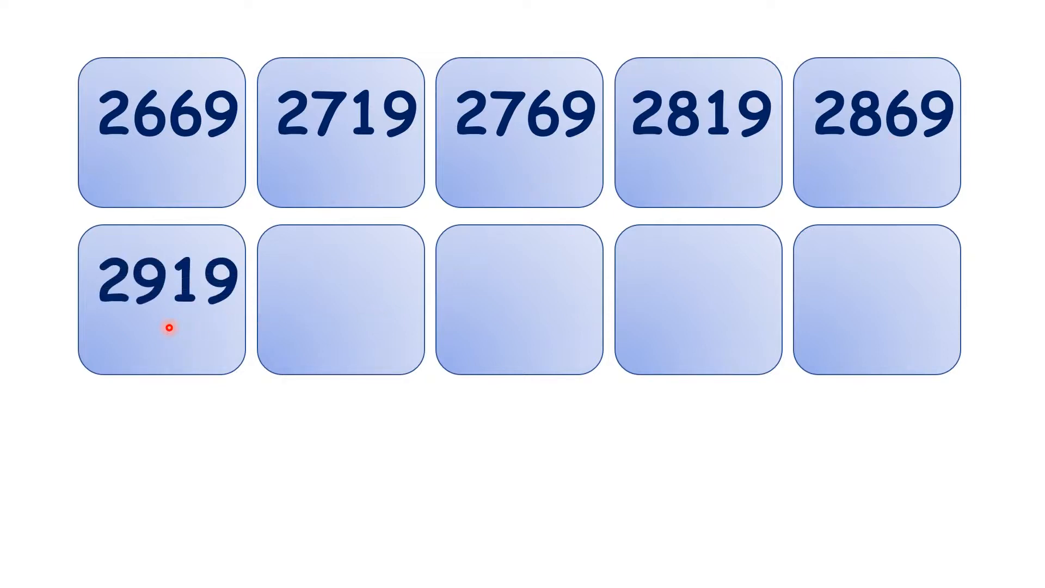
mouse_move(348, 348)
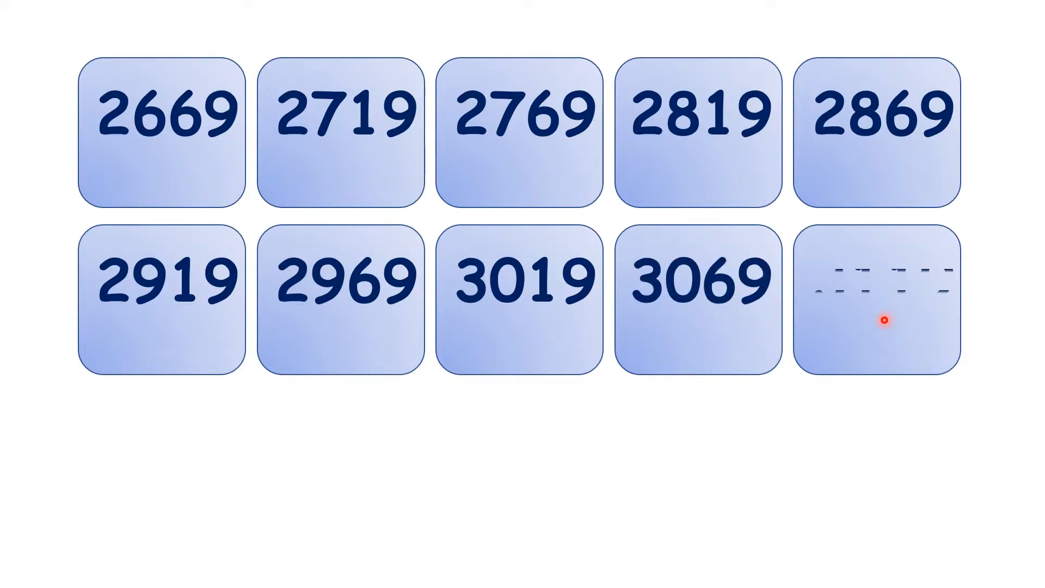
left_click(879, 318)
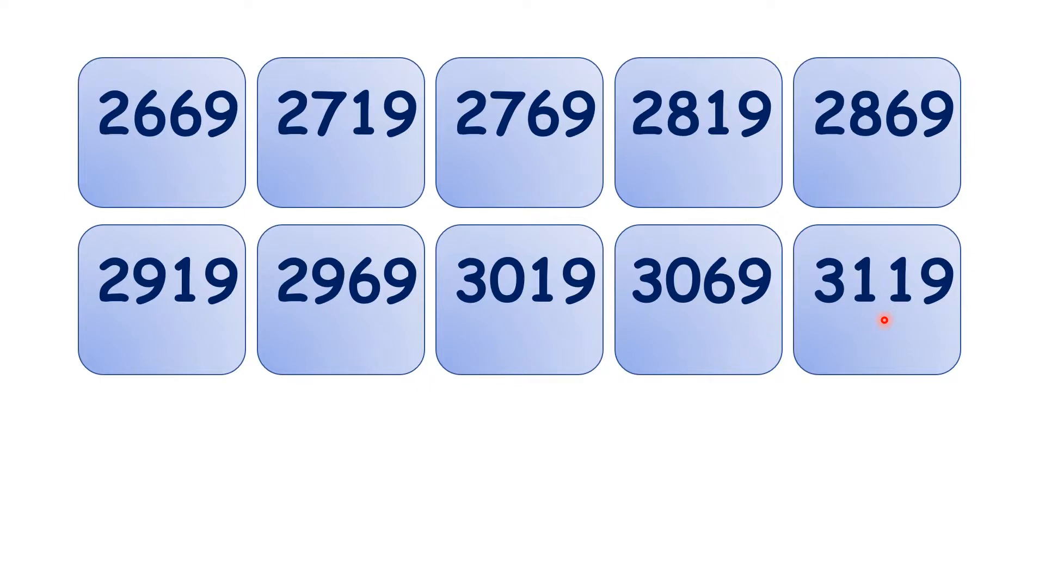
mouse_move(763, 381)
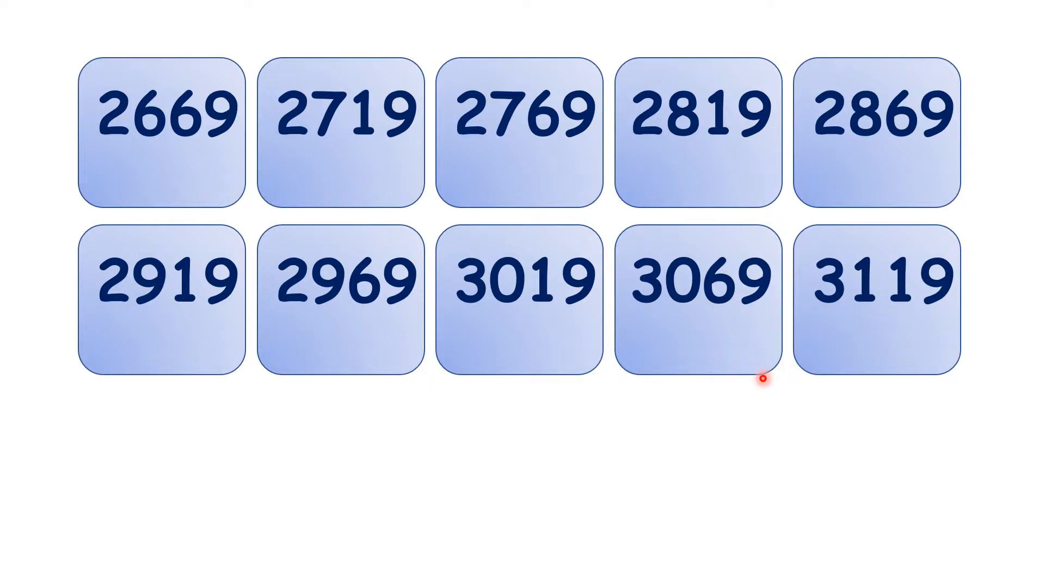
mouse_move(715, 410)
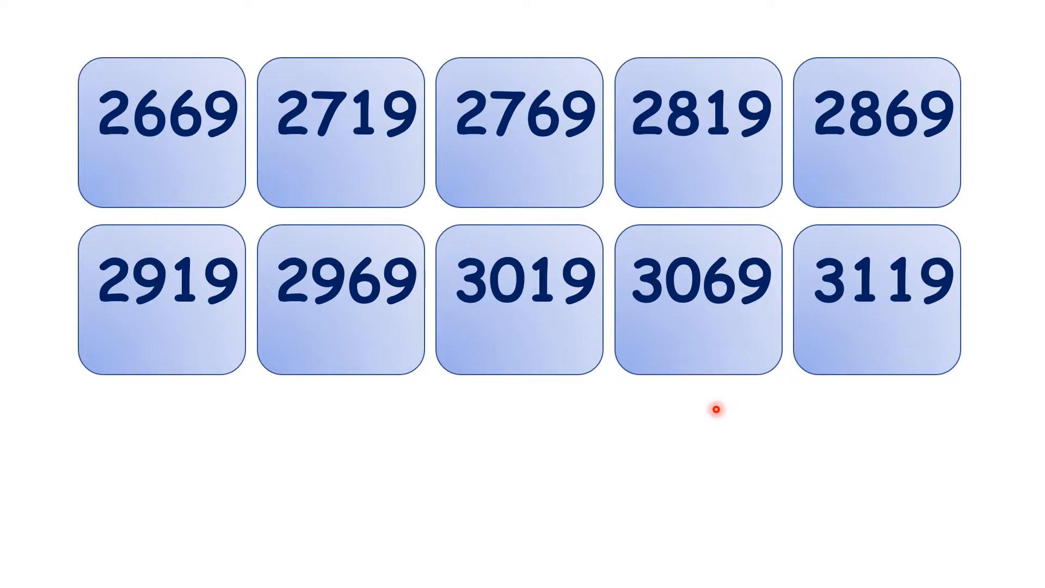
mouse_move(716, 357)
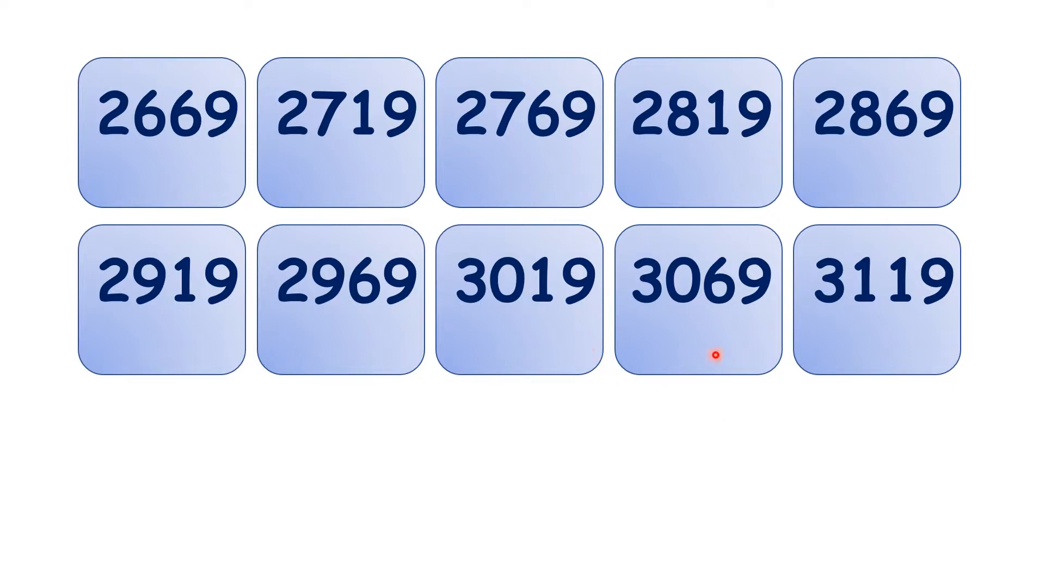
mouse_move(629, 361)
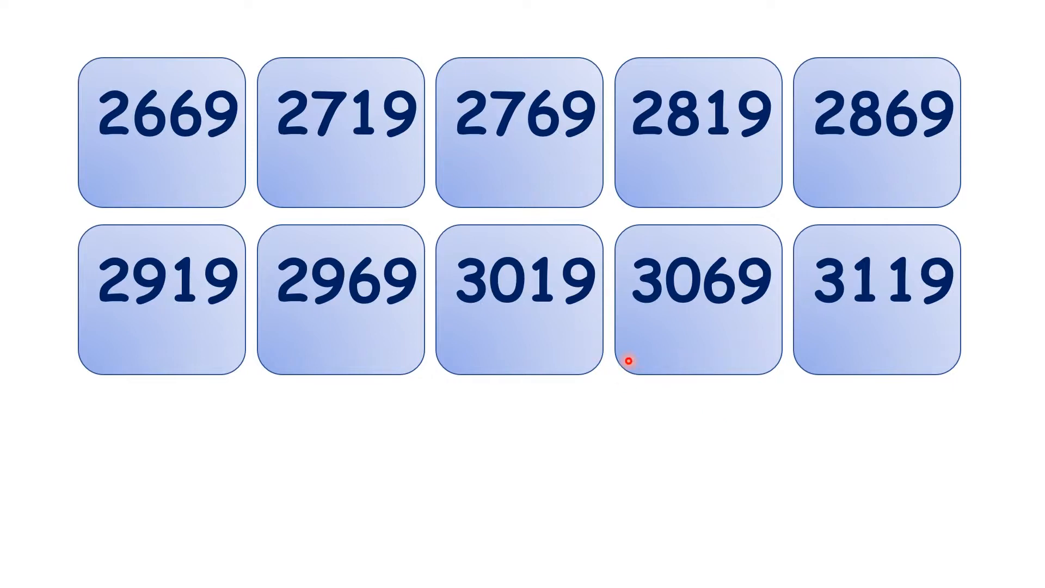
mouse_move(216, 143)
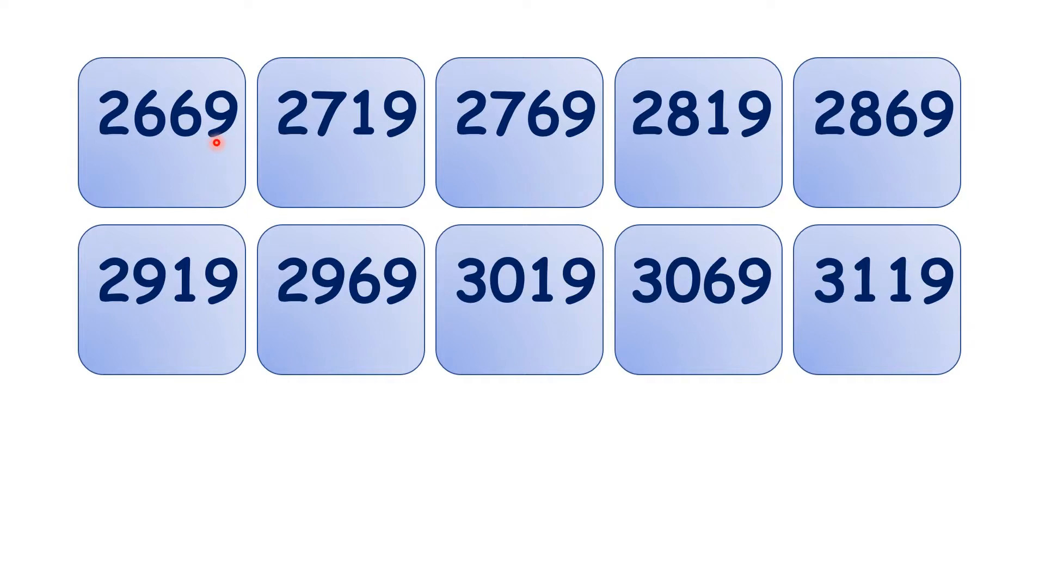
mouse_move(398, 170)
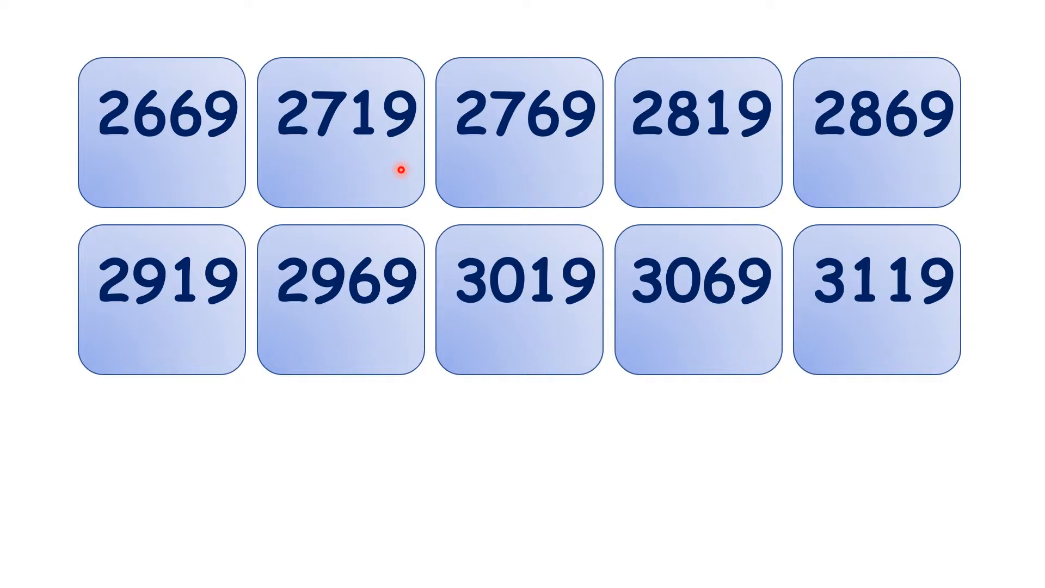
mouse_move(396, 154)
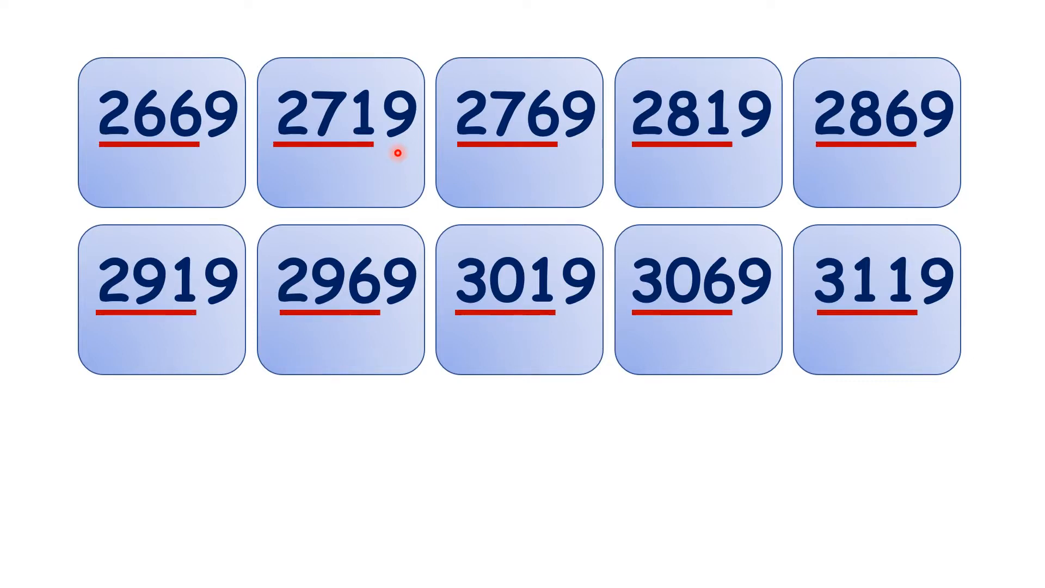
mouse_move(321, 156)
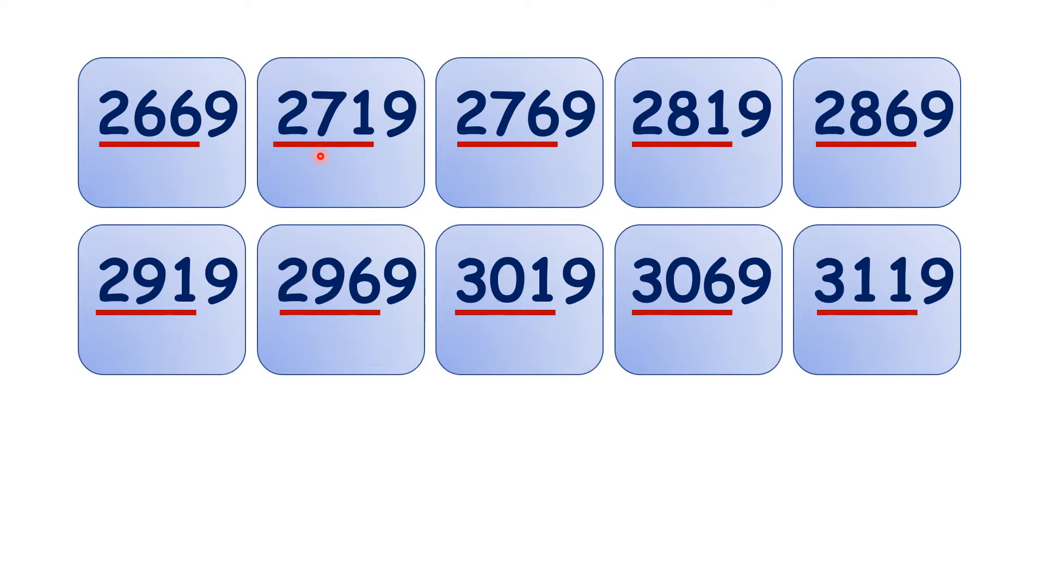
mouse_move(372, 166)
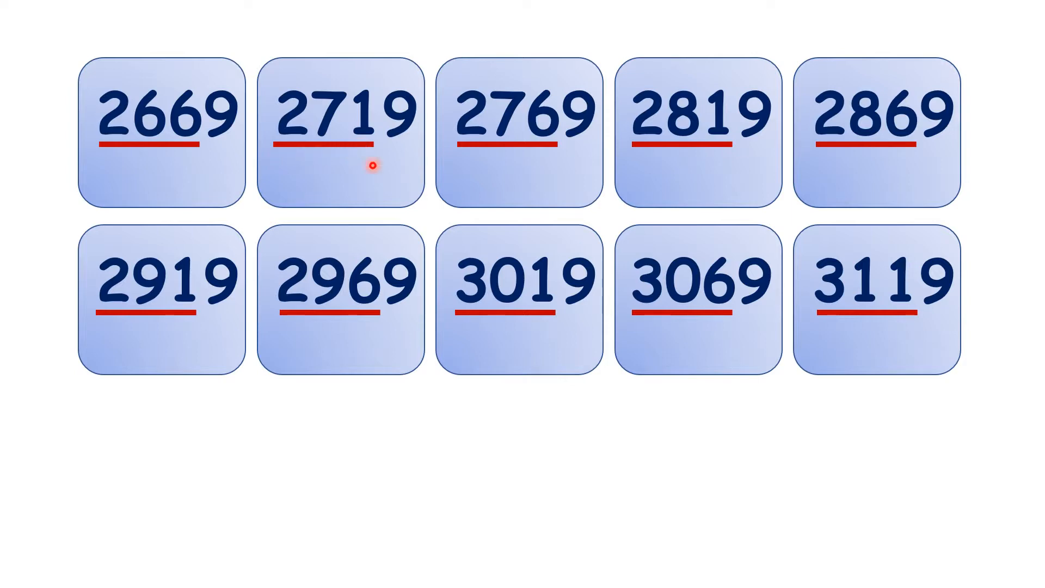
mouse_move(712, 142)
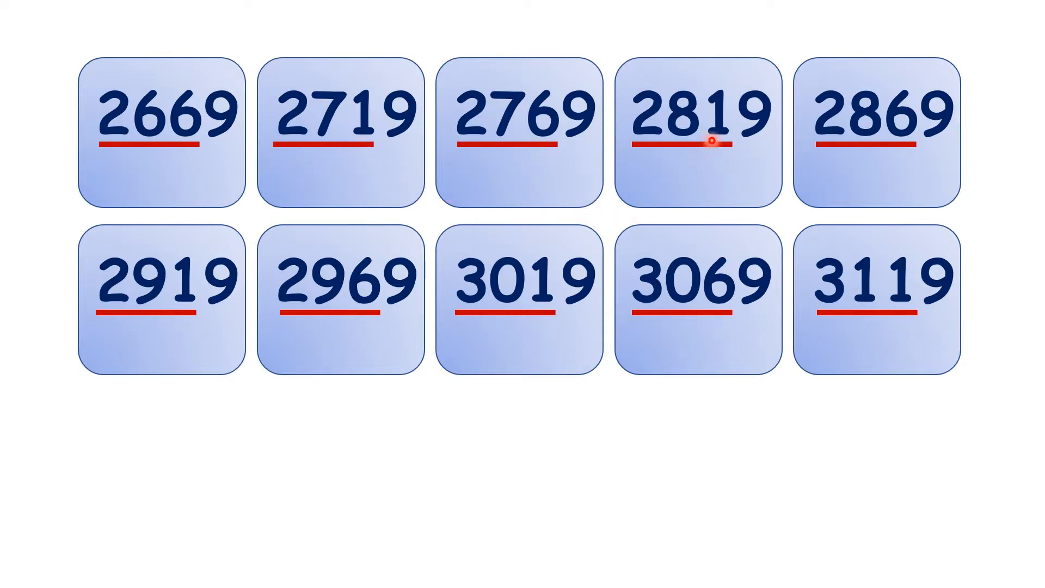
mouse_move(894, 147)
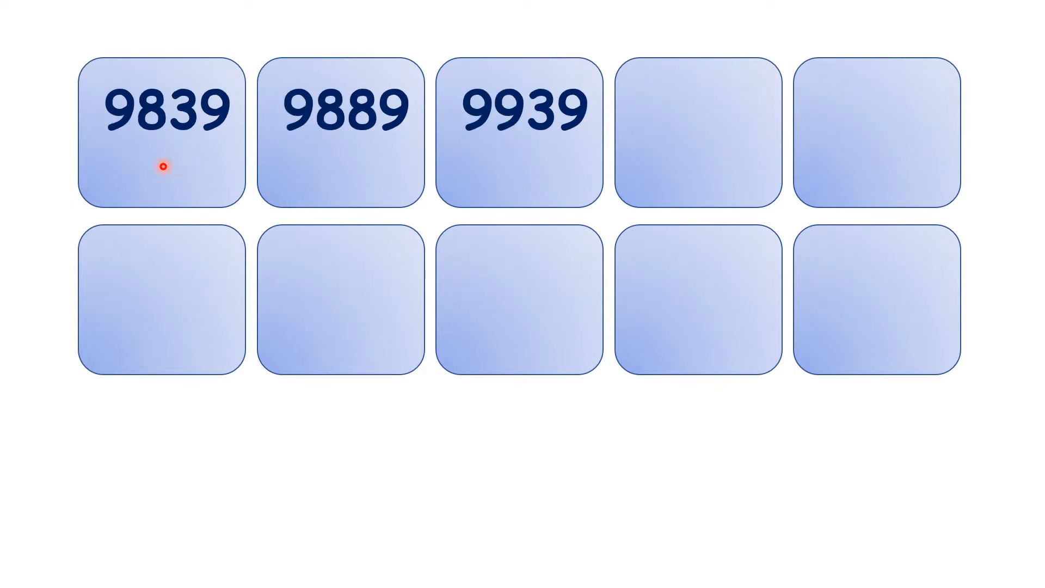
mouse_move(187, 158)
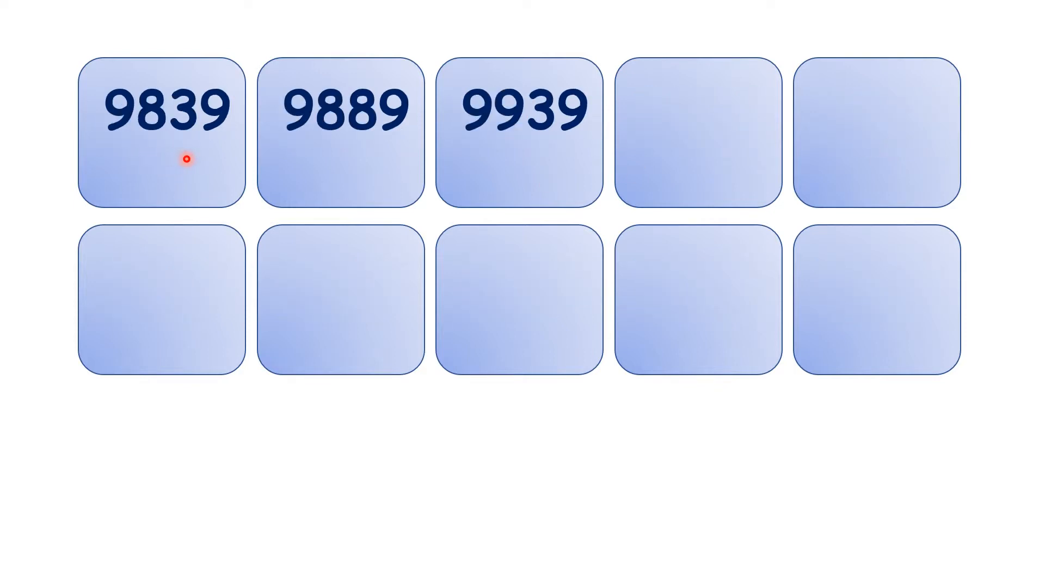
mouse_move(370, 170)
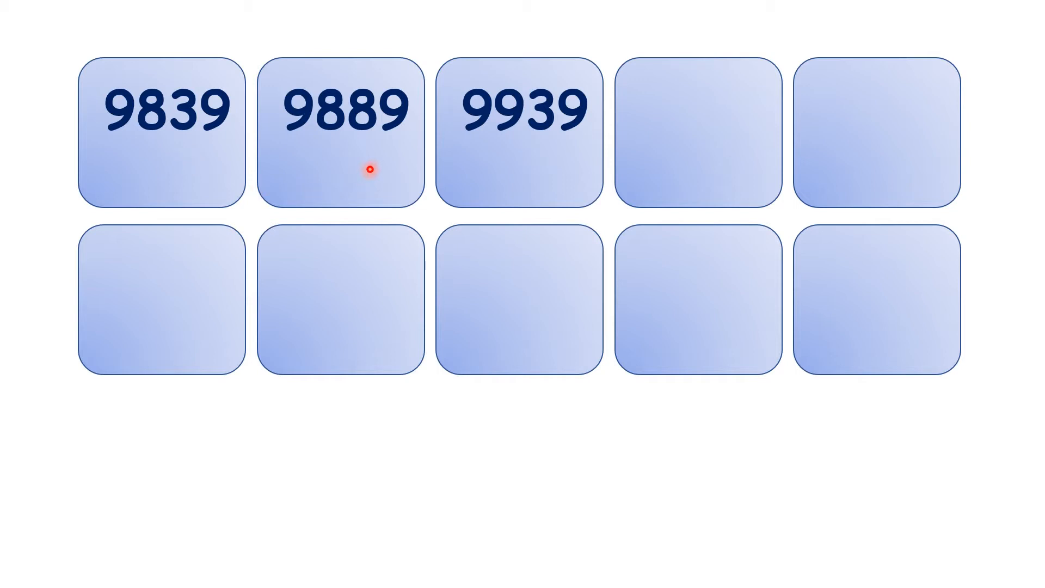
mouse_move(347, 154)
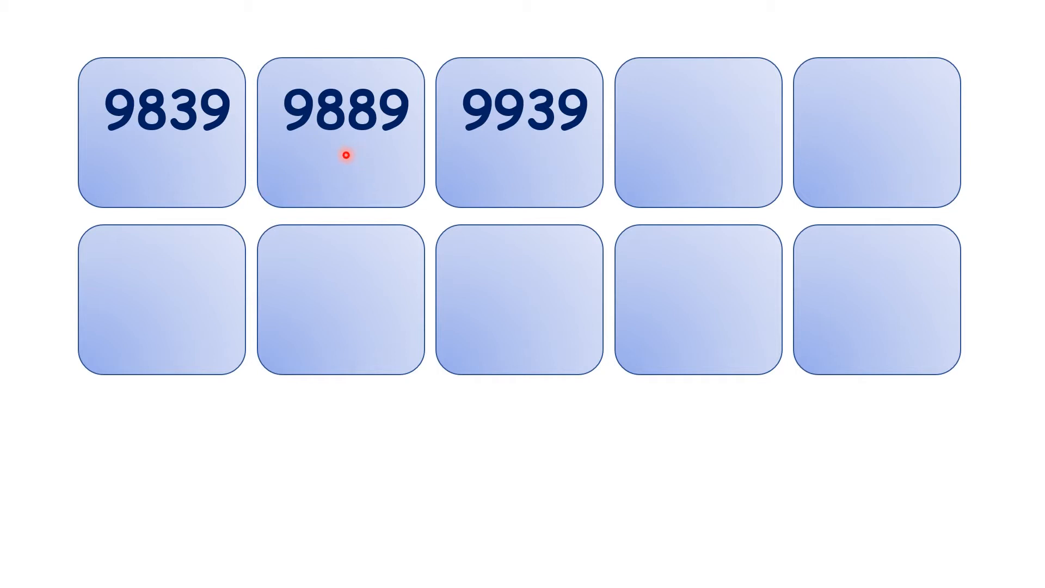
mouse_move(525, 165)
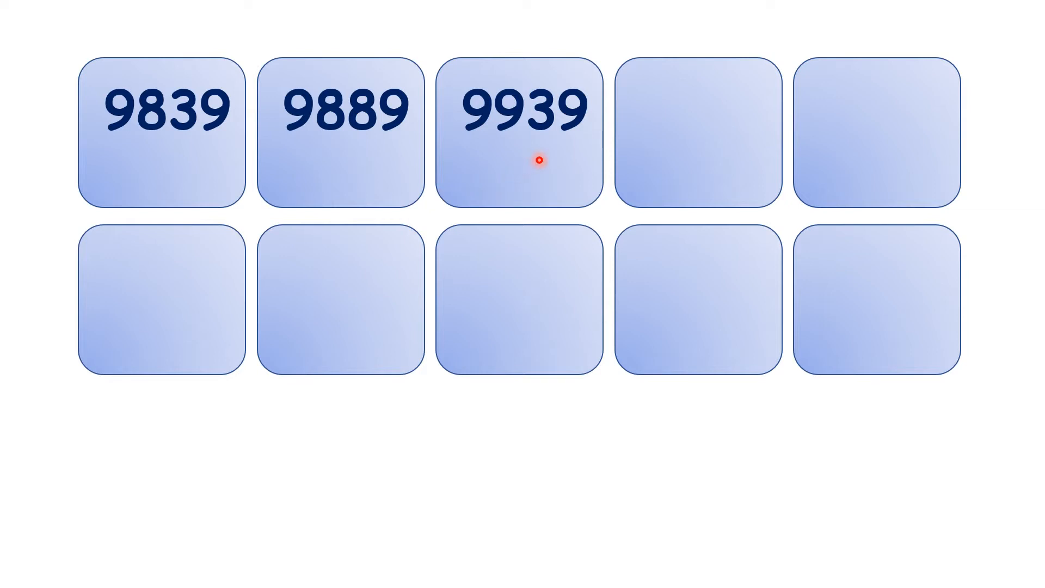
mouse_move(679, 162)
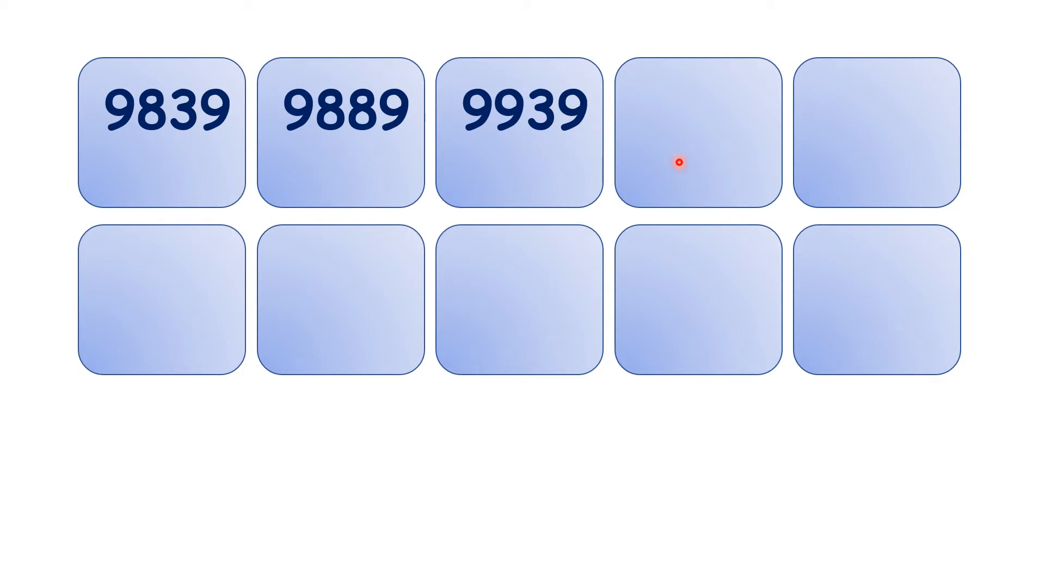
mouse_move(865, 146)
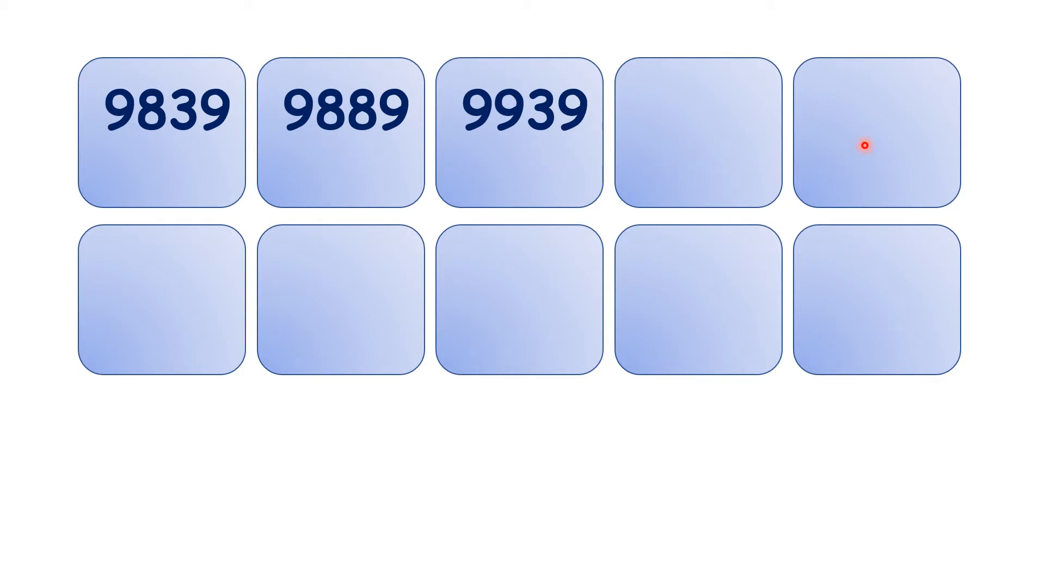
mouse_move(694, 195)
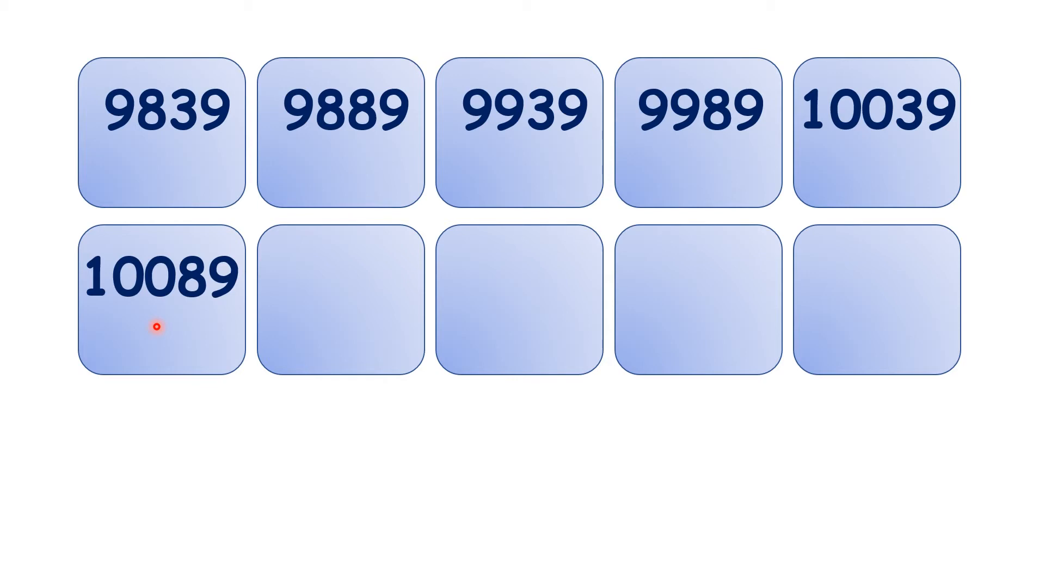
Step: Advance the slideshow to reveal 10139 in the next tile
left_click(342, 319)
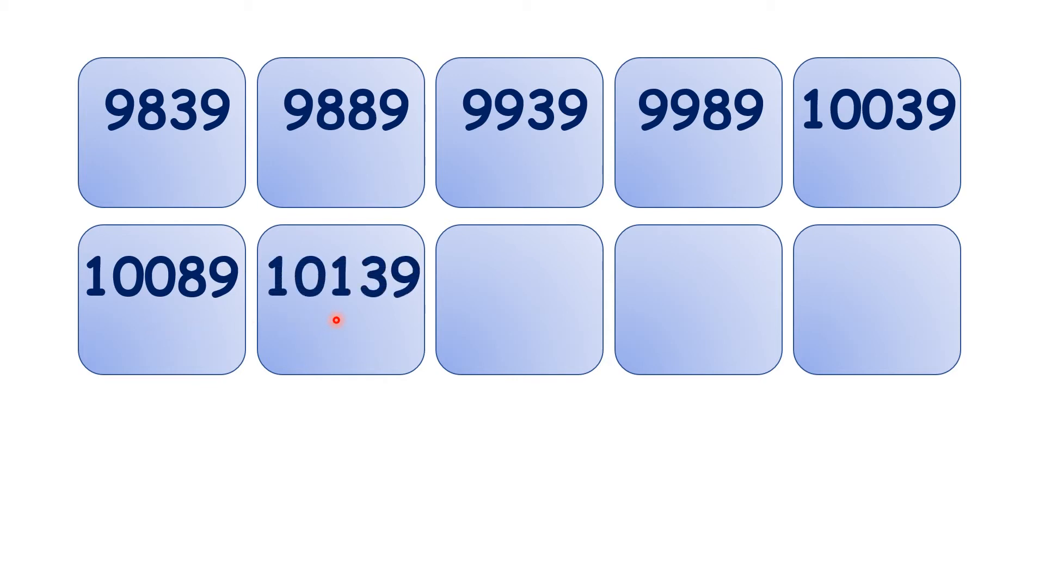
mouse_move(537, 318)
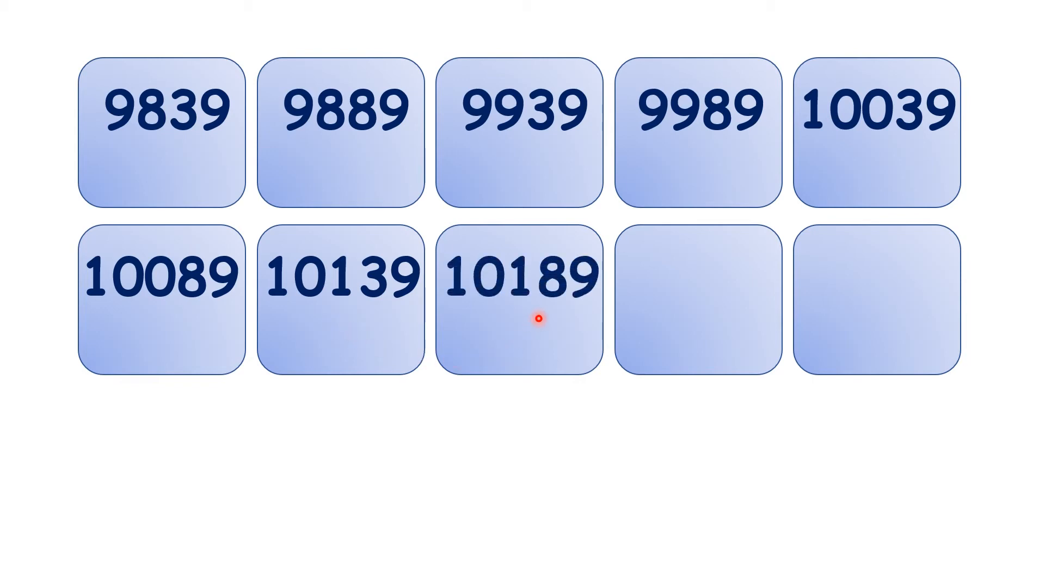
mouse_move(599, 351)
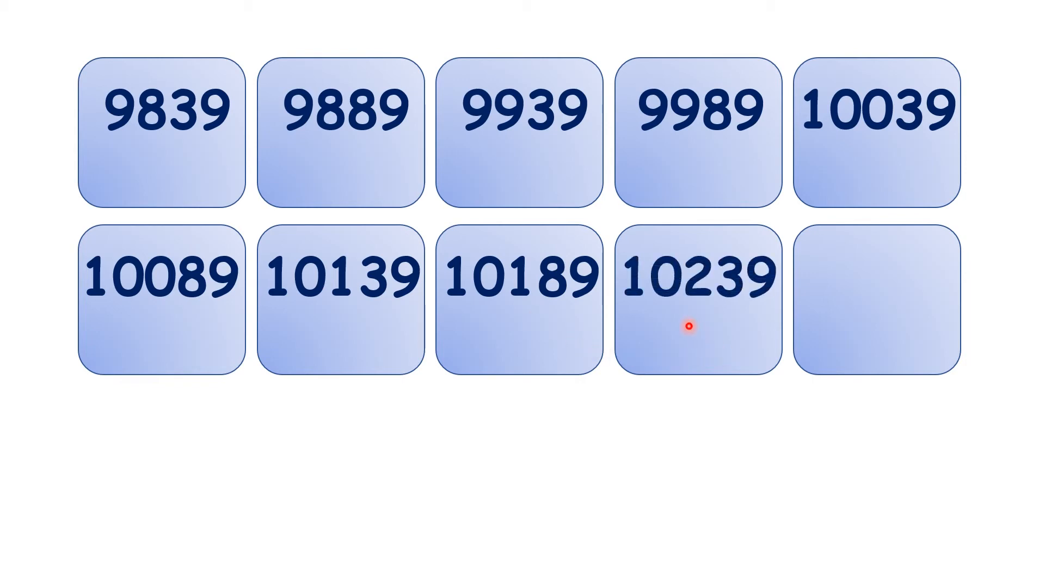
mouse_move(692, 314)
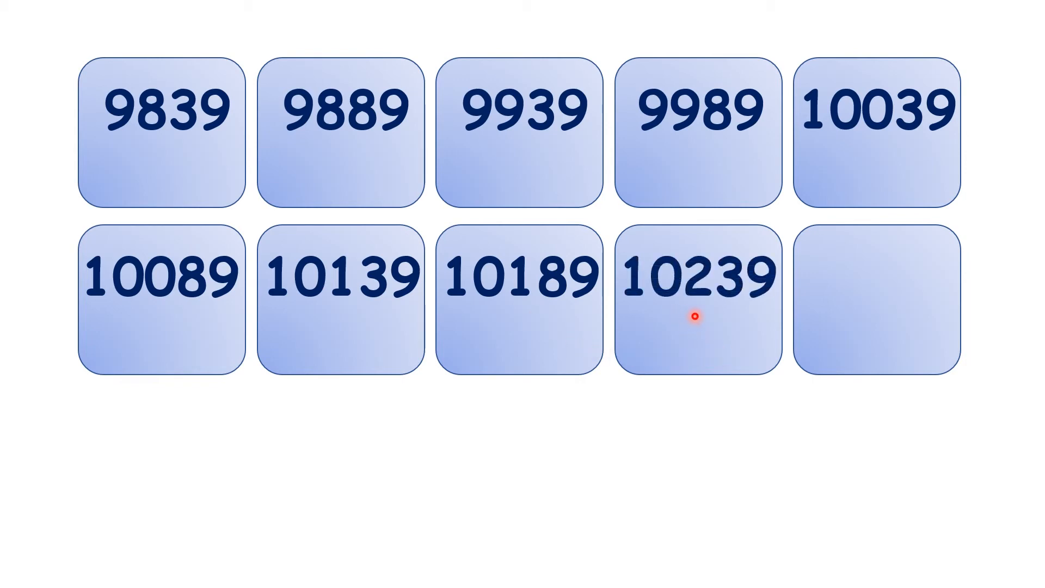
mouse_move(882, 323)
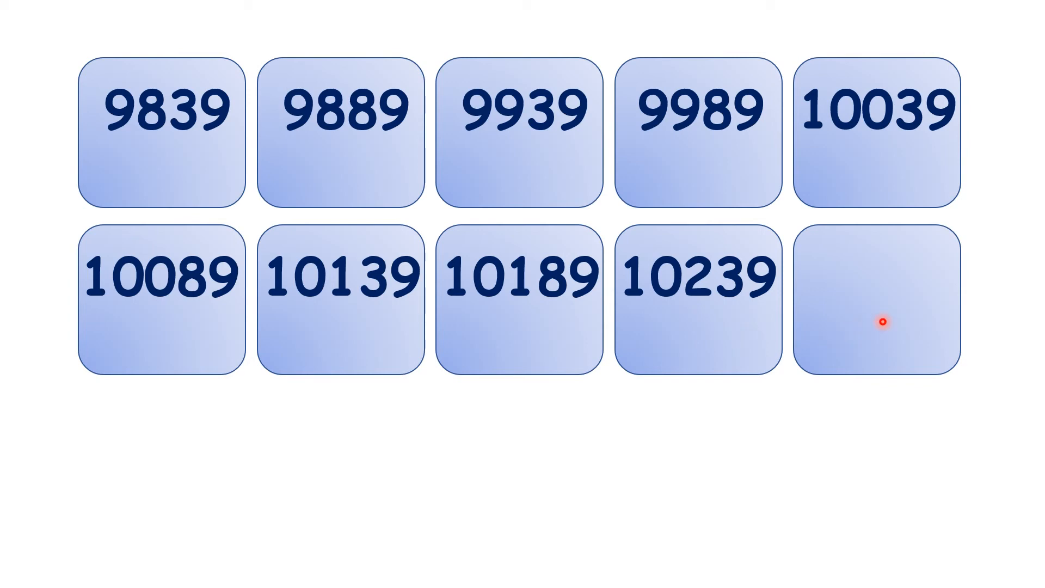
Step: Reveal 10289 in the final tile along with the red underlines
left_click(881, 323)
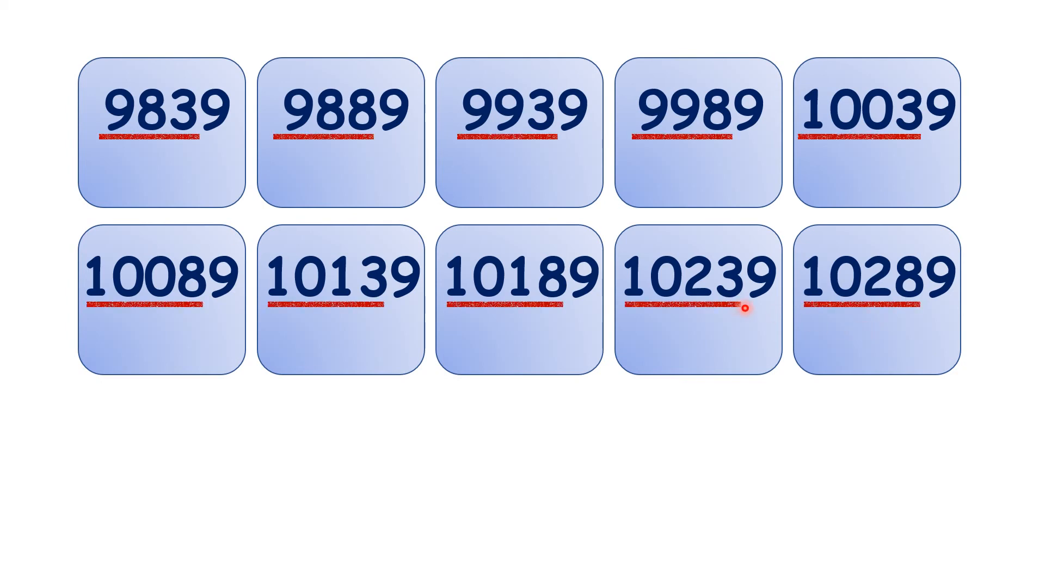
mouse_move(190, 145)
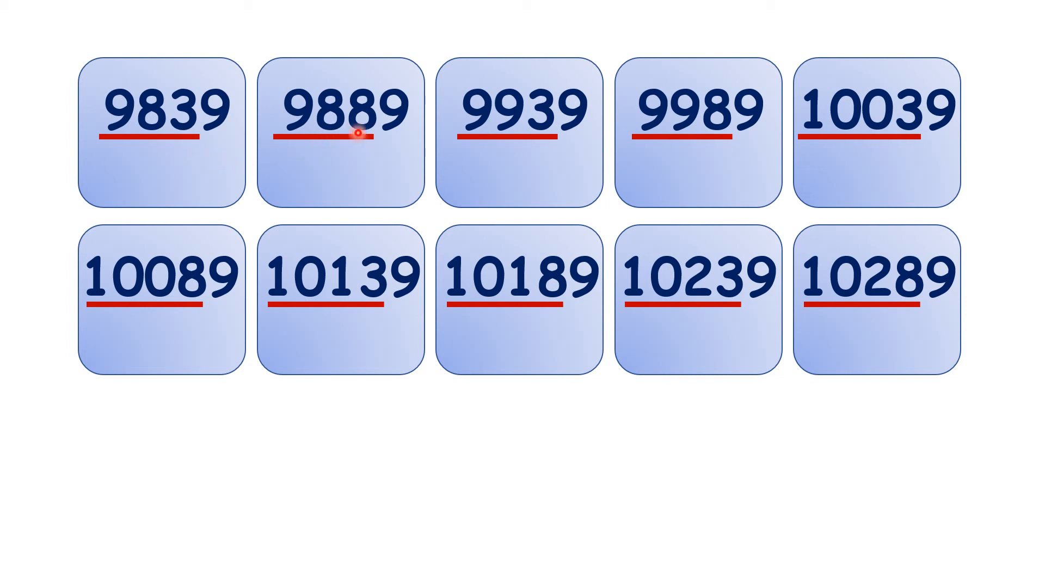
mouse_move(703, 148)
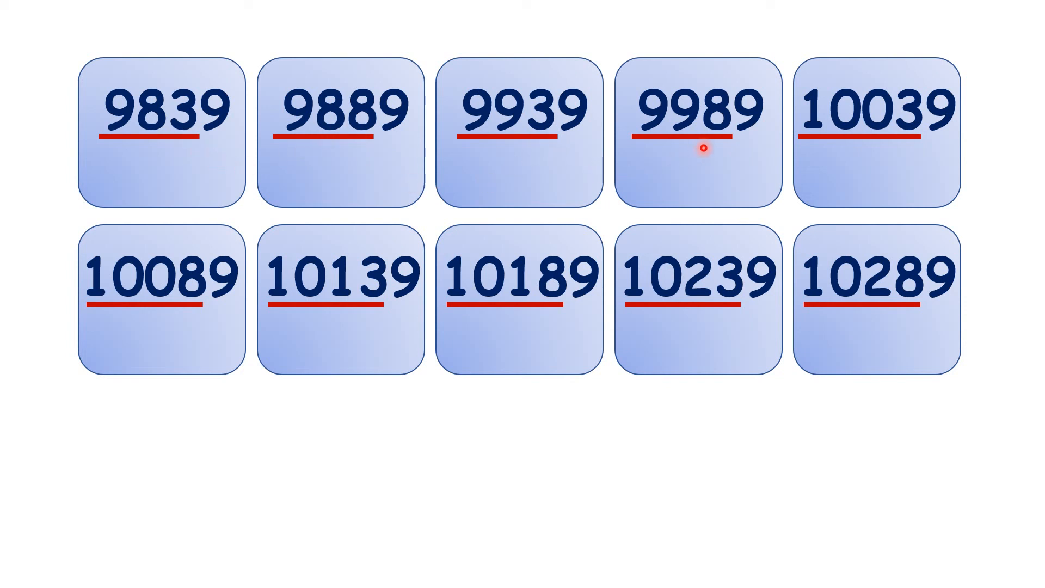